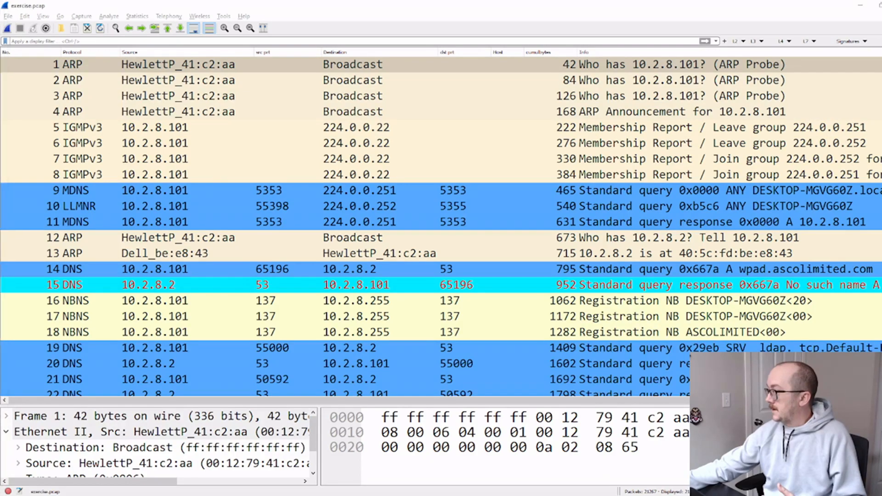
Step: Browse the saved L3 and L7 filter preset groups, reaching the HTTP filters
scroll(down, 3)
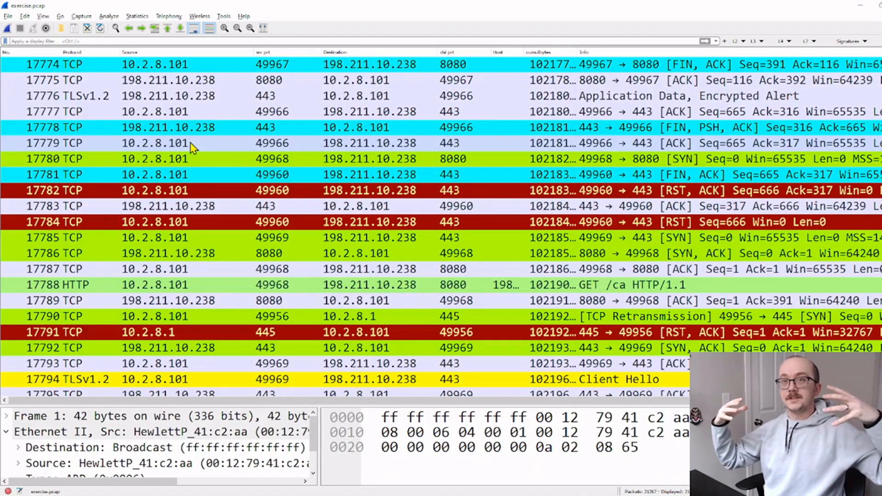
mouse_move(332, 145)
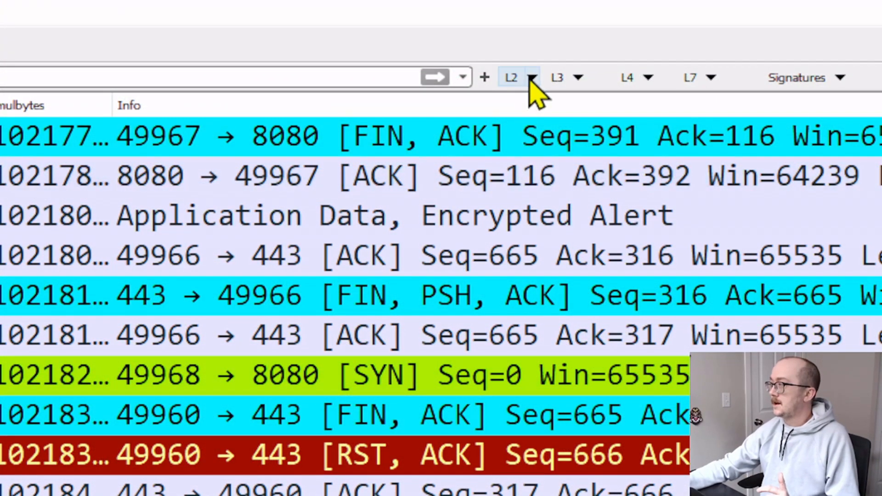
click(564, 78)
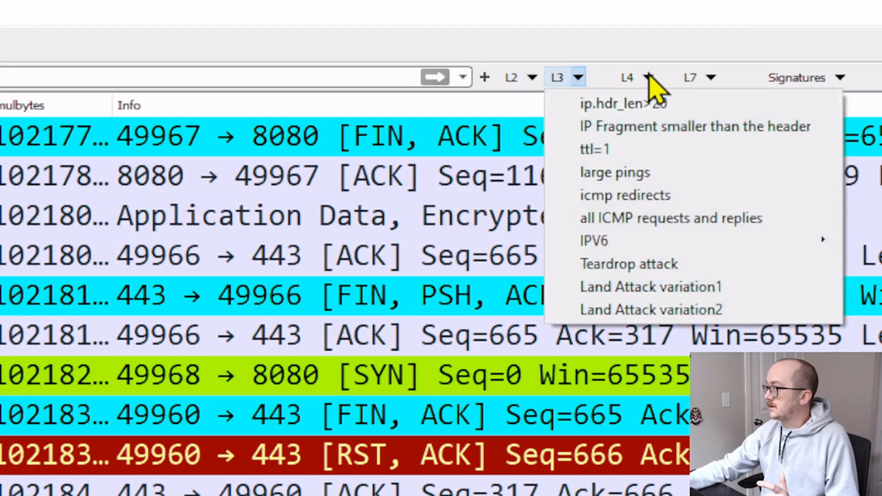
click(714, 78)
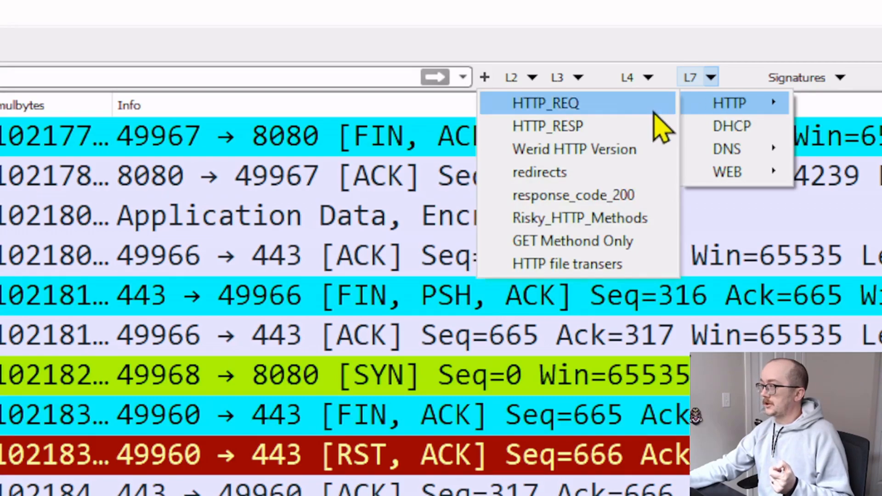
mouse_move(566, 263)
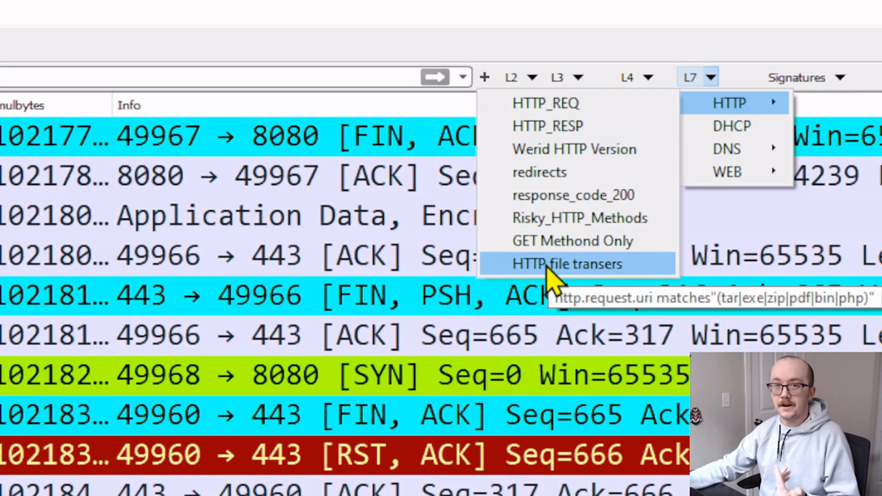
Step: Apply the 'HTTP file transers' preset to see the .bin/.exe downloads, then clear the display filter
click(567, 263)
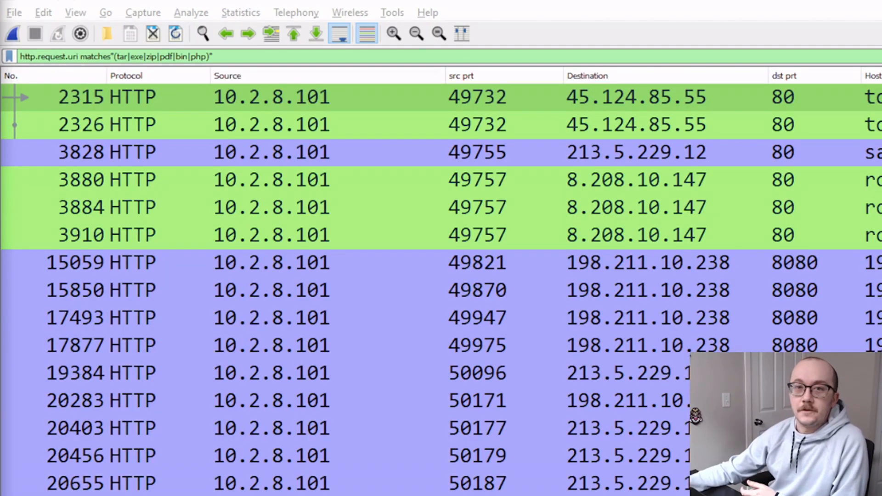
mouse_move(126, 76)
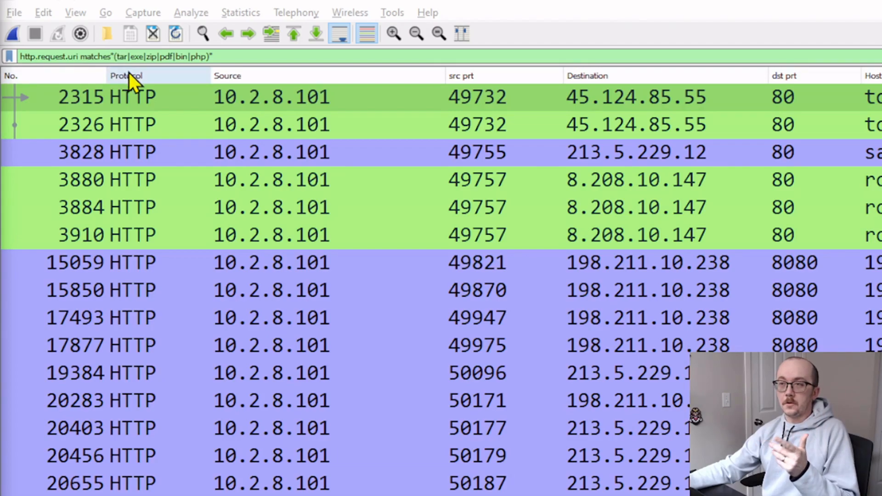
mouse_move(200, 79)
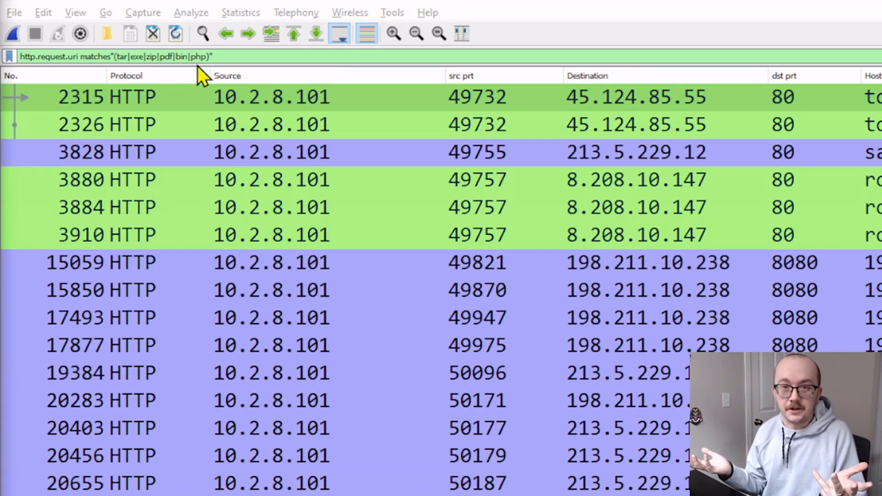
mouse_move(87, 119)
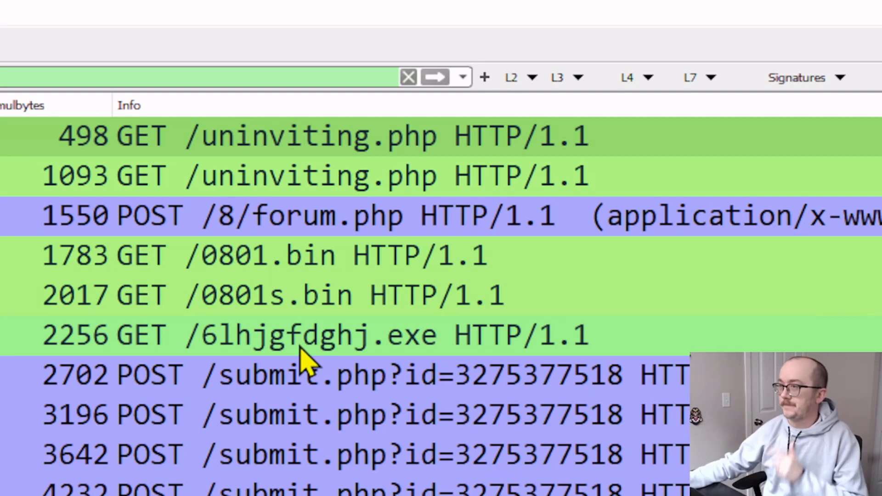
click(408, 77)
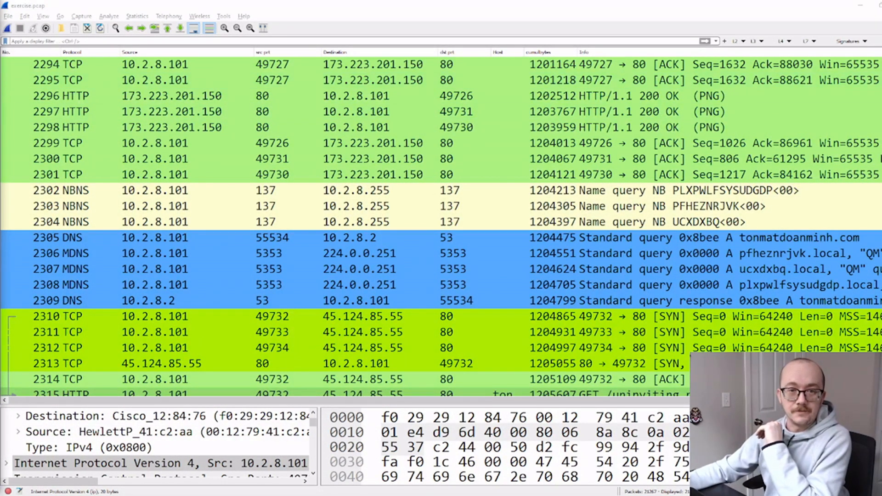
Step: Show the Statistics menu listing the capture statistics tools
click(239, 12)
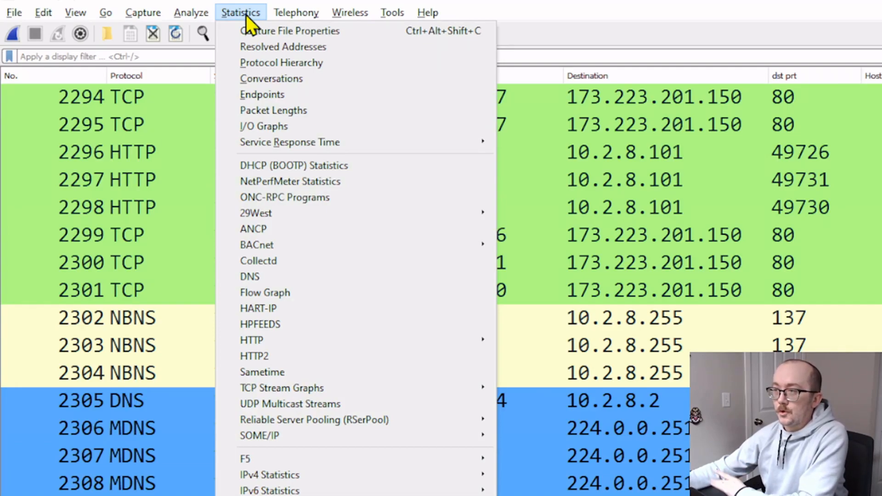
mouse_move(282, 62)
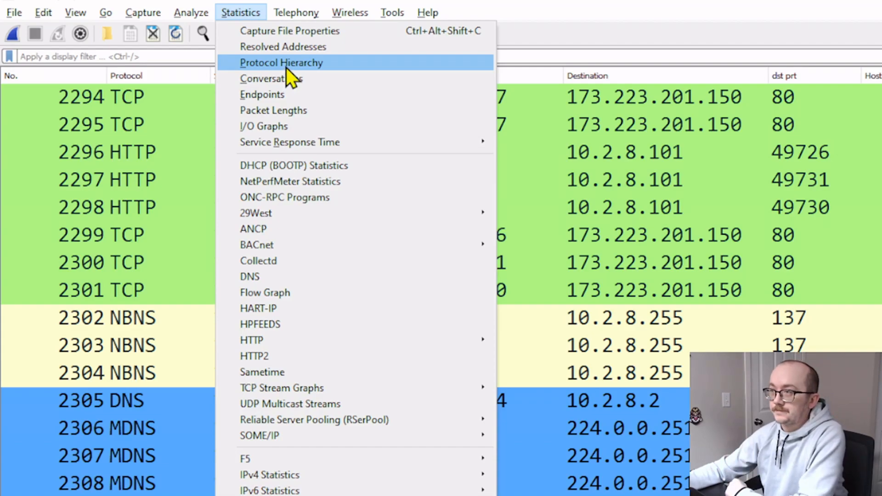
Step: Show Protocol Hierarchy Statistics for exercise.pcap and collapse then re-expand the IPv4 branch
click(280, 62)
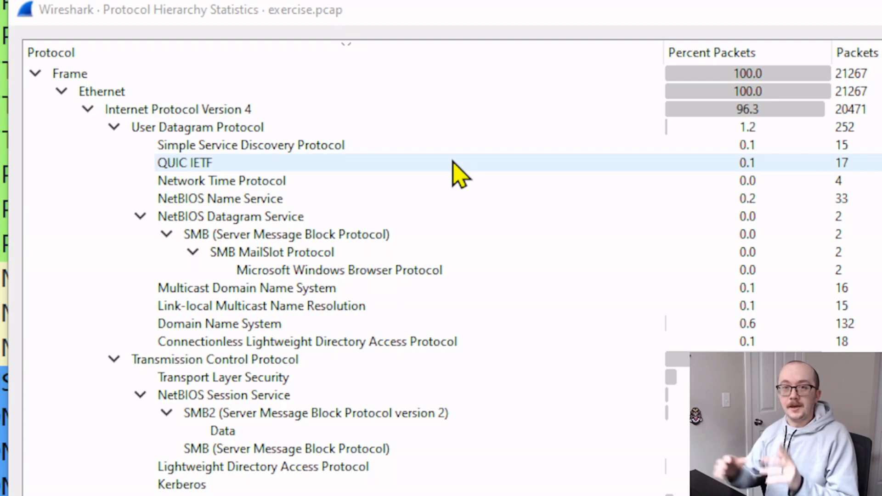
mouse_move(720, 175)
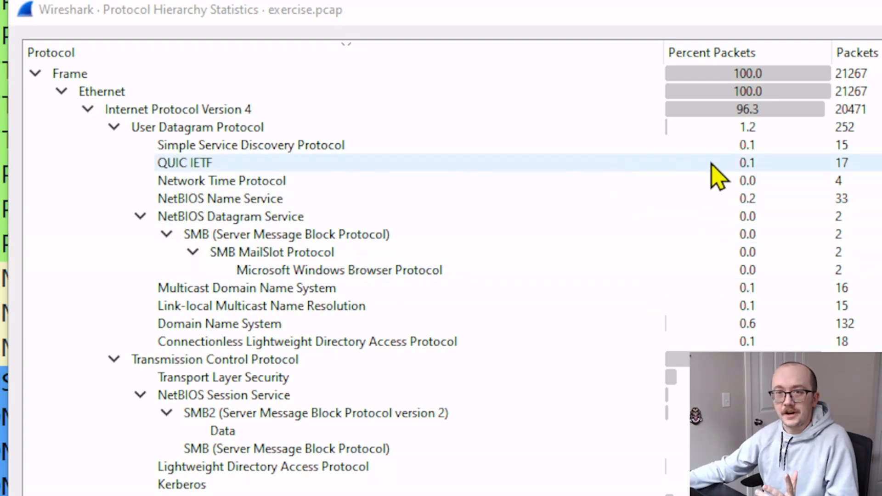
click(338, 270)
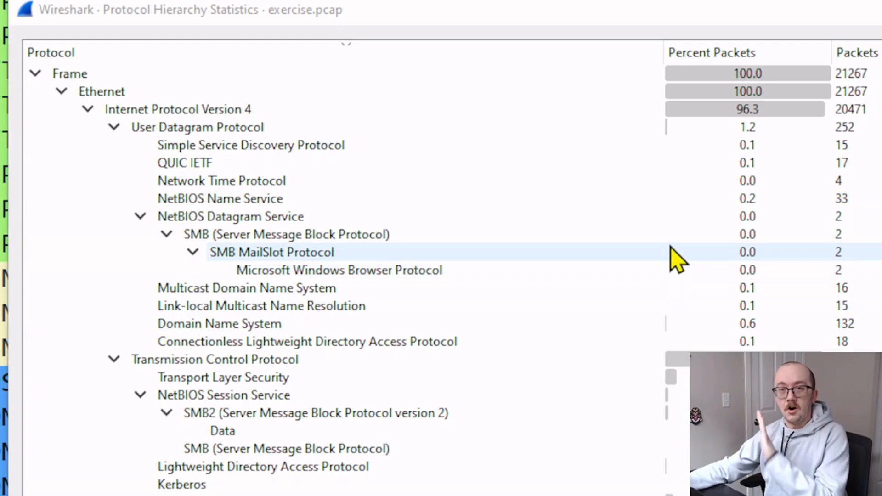
mouse_move(647, 270)
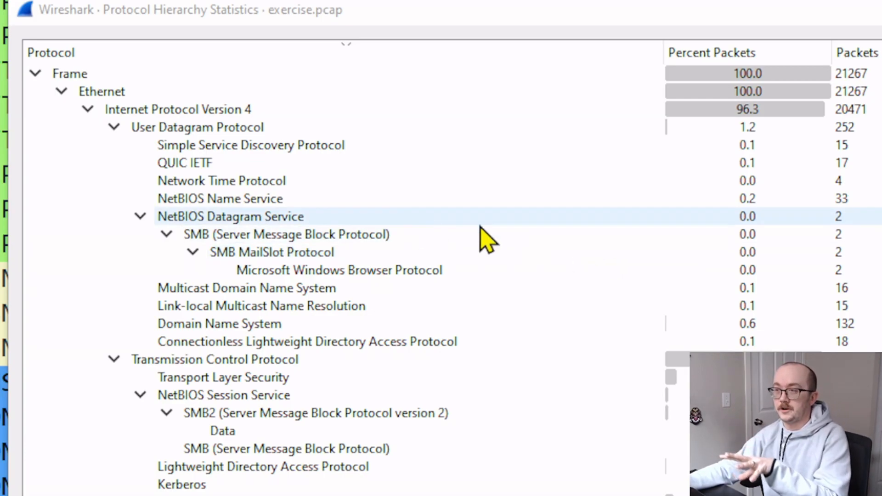
click(176, 110)
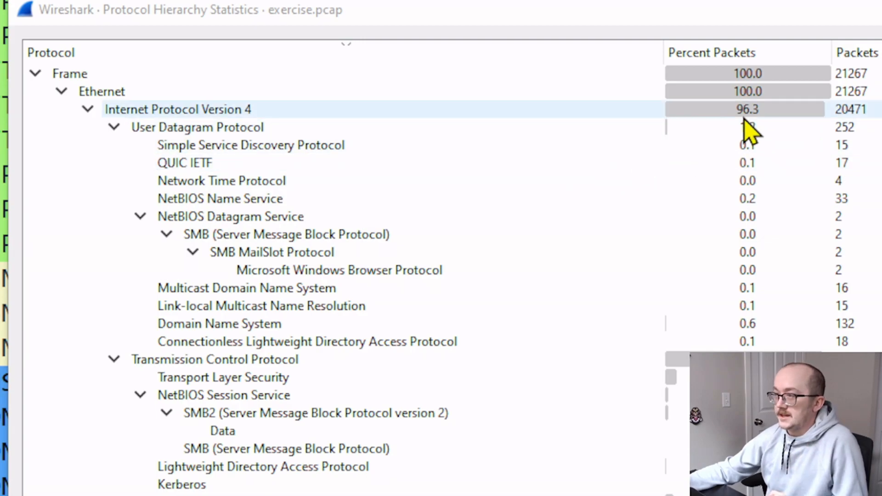
click(88, 110)
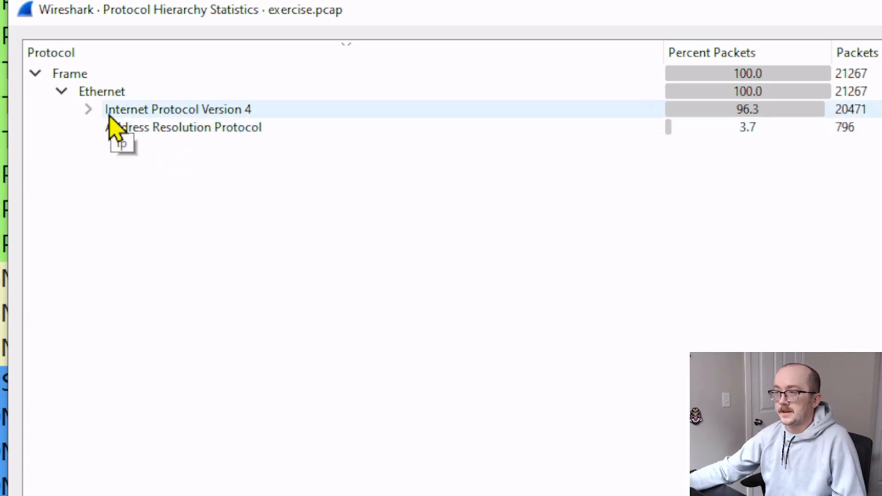
click(88, 109)
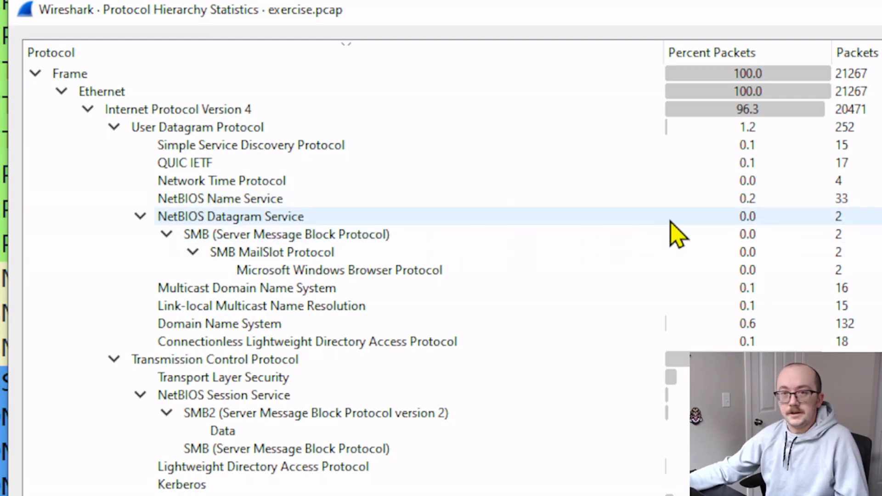
Step: Collapse the Transmission Control Protocol branch in the hierarchy
scroll(down, 3)
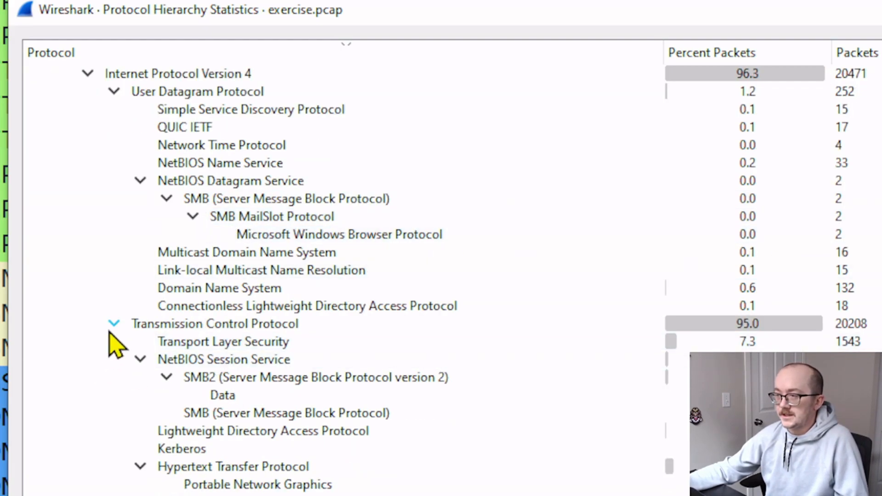
click(113, 323)
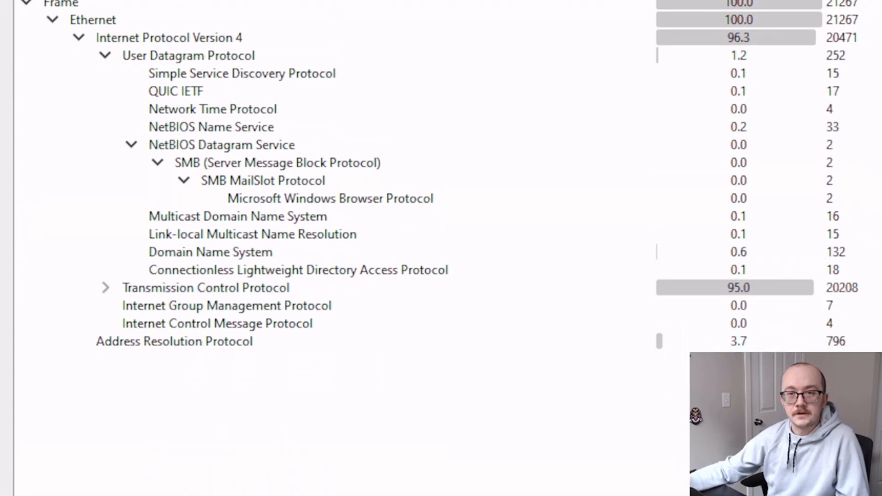
scroll(down, 3)
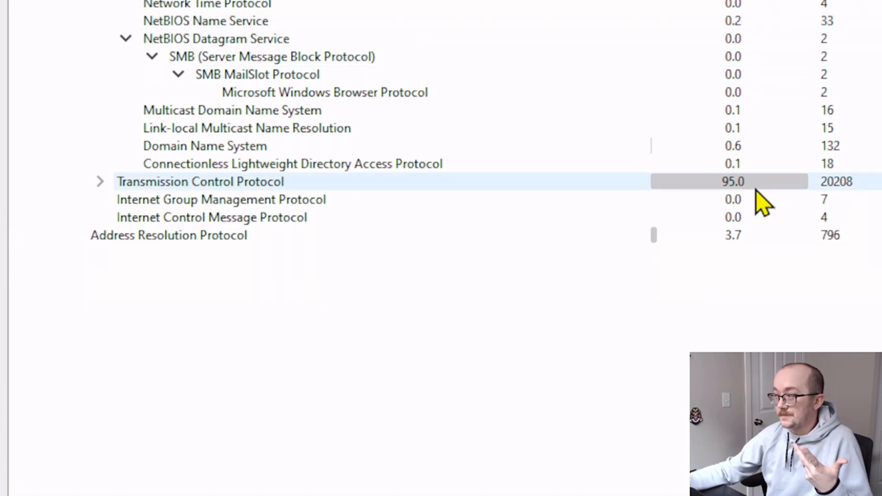
mouse_move(725, 199)
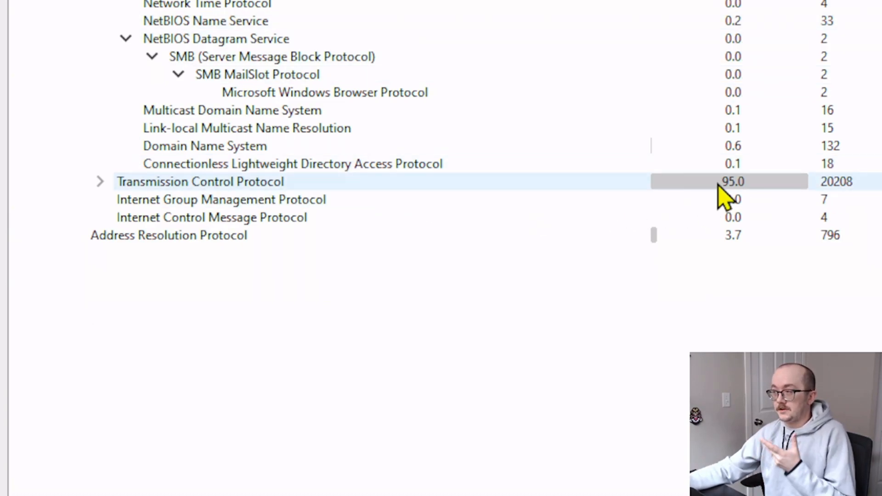
mouse_move(747, 200)
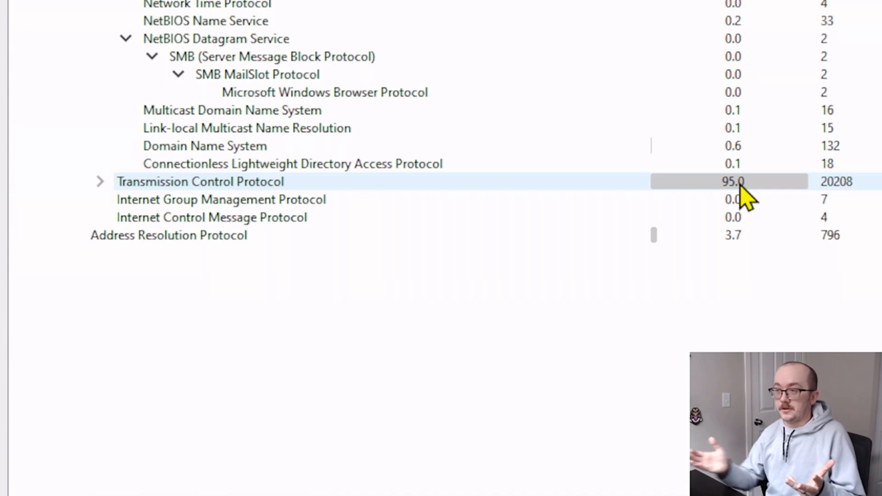
mouse_move(526, 191)
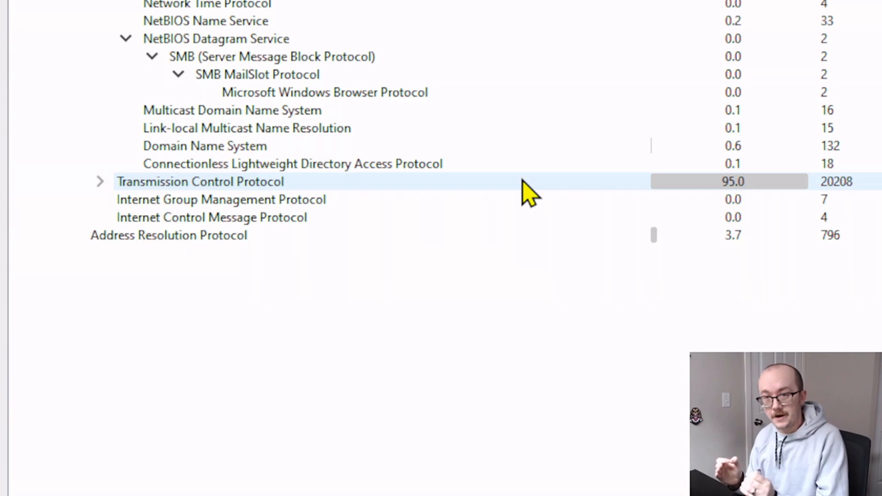
mouse_move(495, 188)
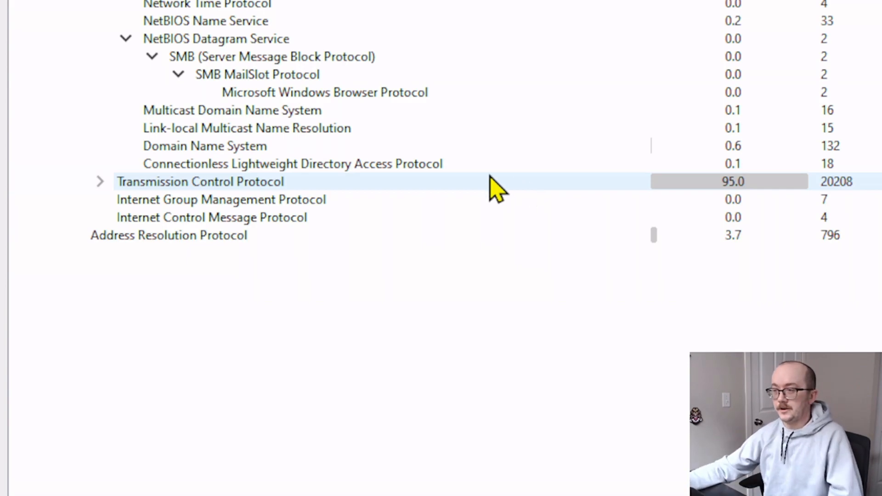
mouse_move(212, 199)
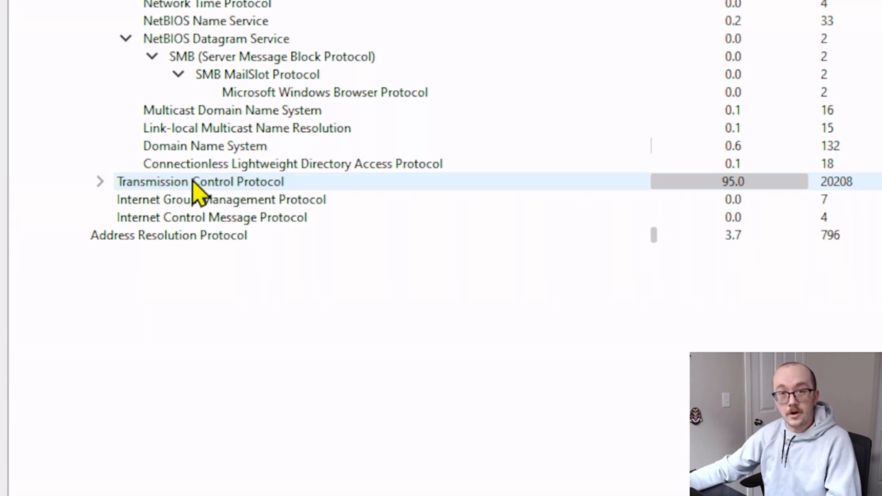
right_click(199, 181)
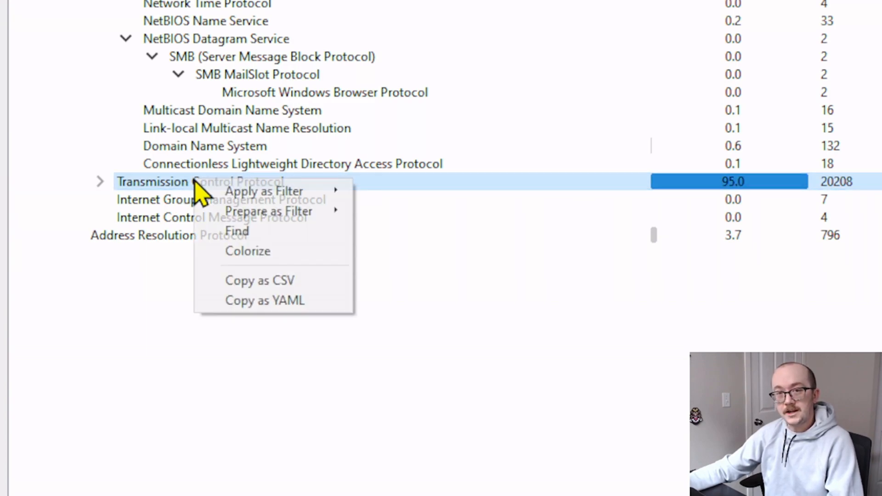
mouse_move(264, 191)
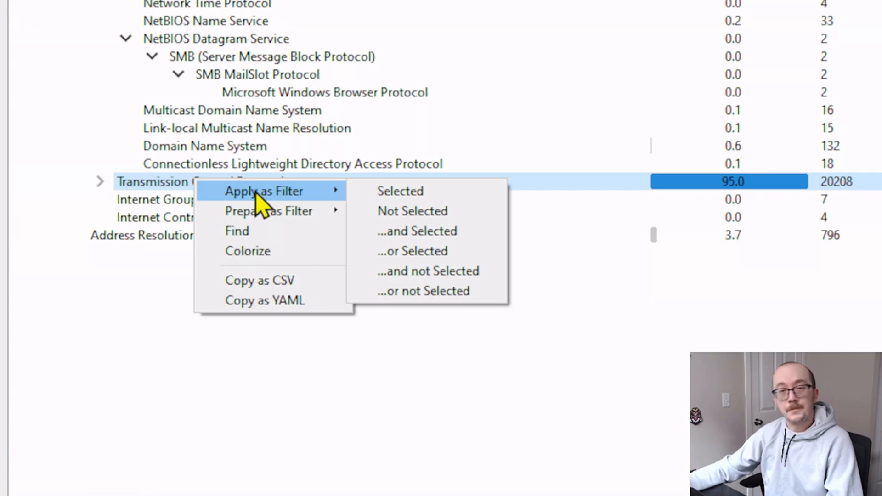
mouse_move(400, 191)
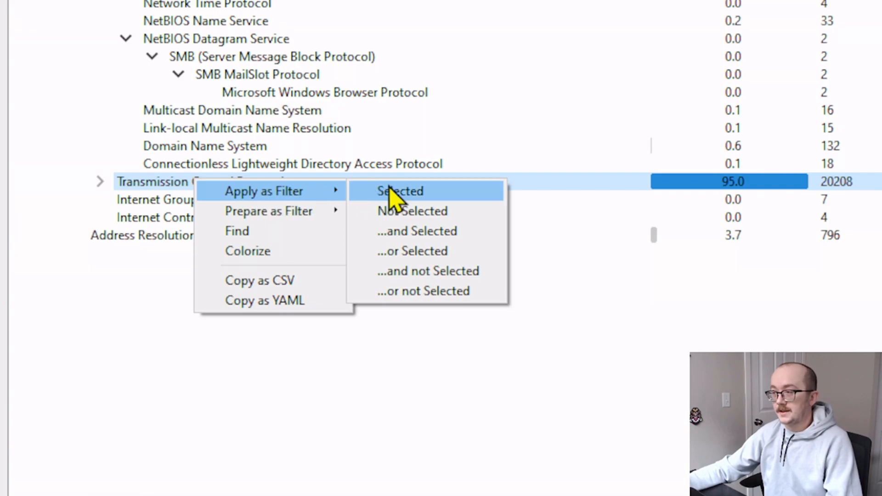
click(400, 191)
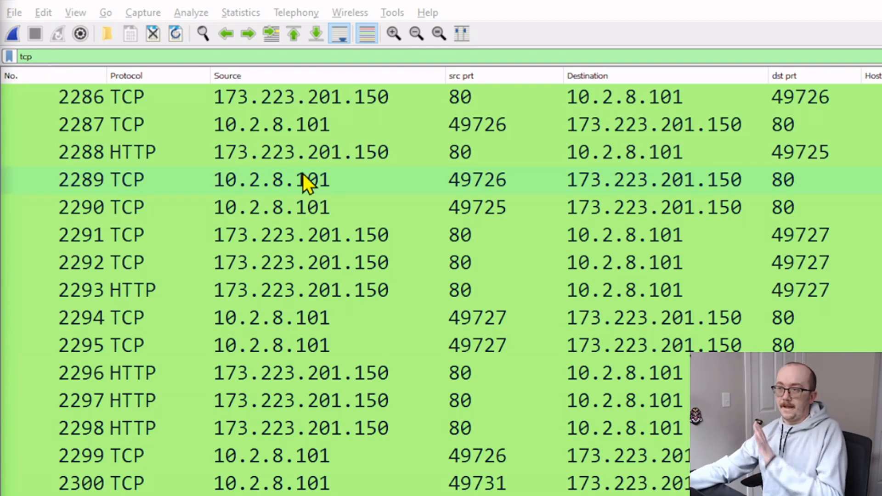
mouse_move(259, 194)
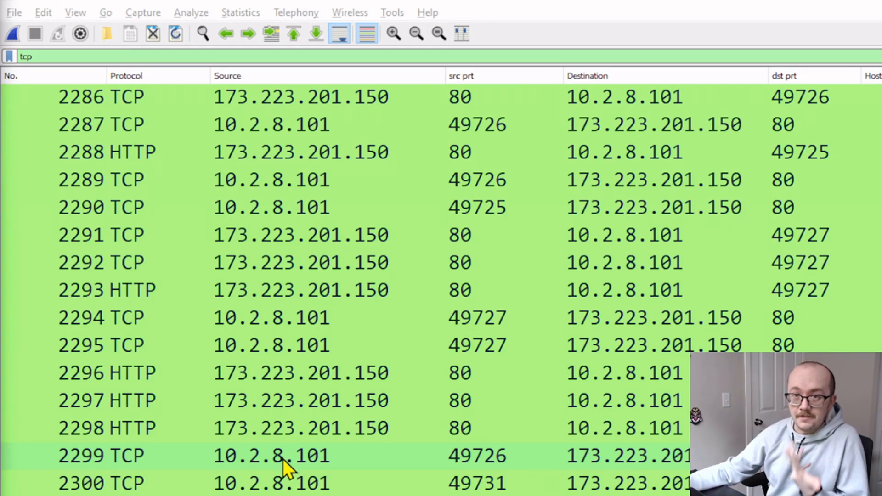
Step: Show IPv4 Endpoints statistics sorted by packet count descending, 10.2.8.101 on top
click(240, 12)
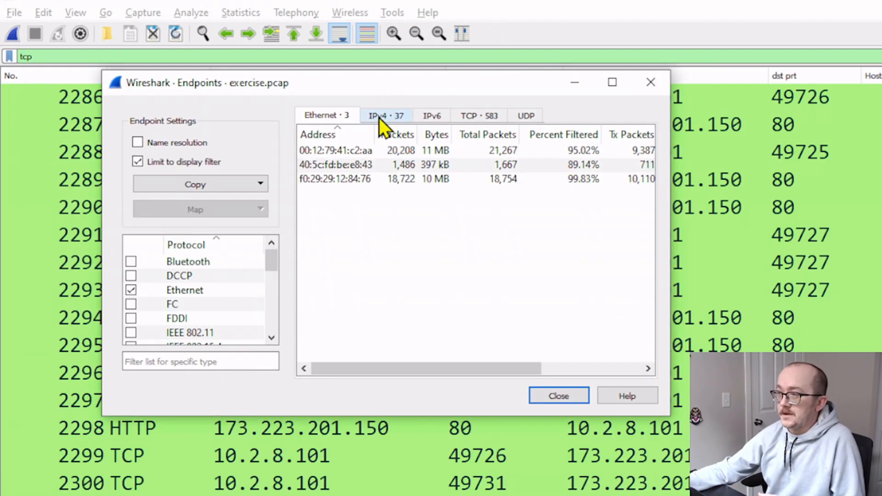
click(385, 116)
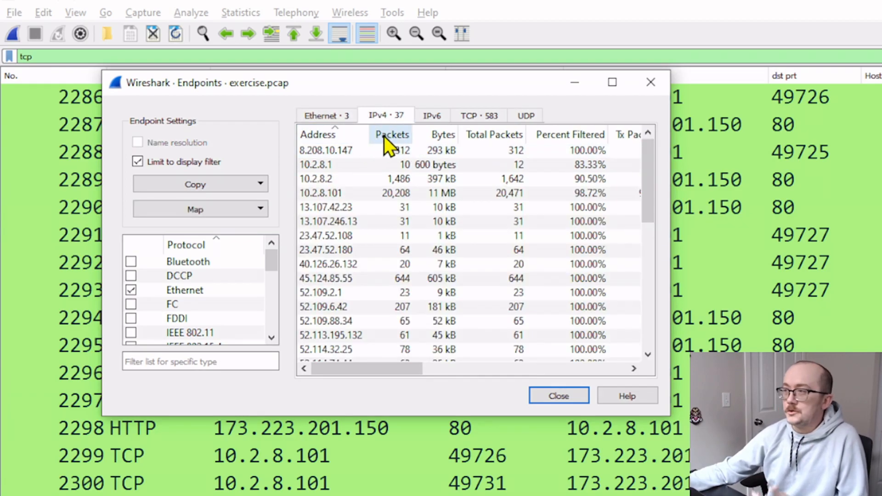
click(391, 134)
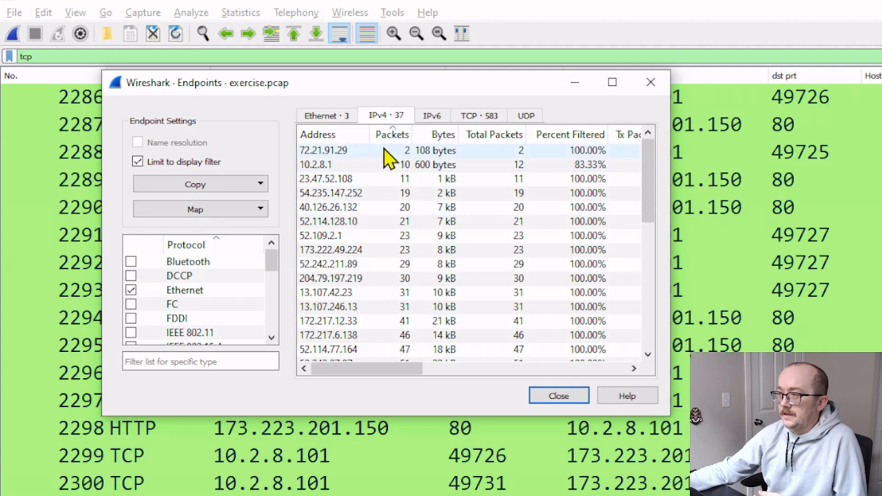
click(392, 134)
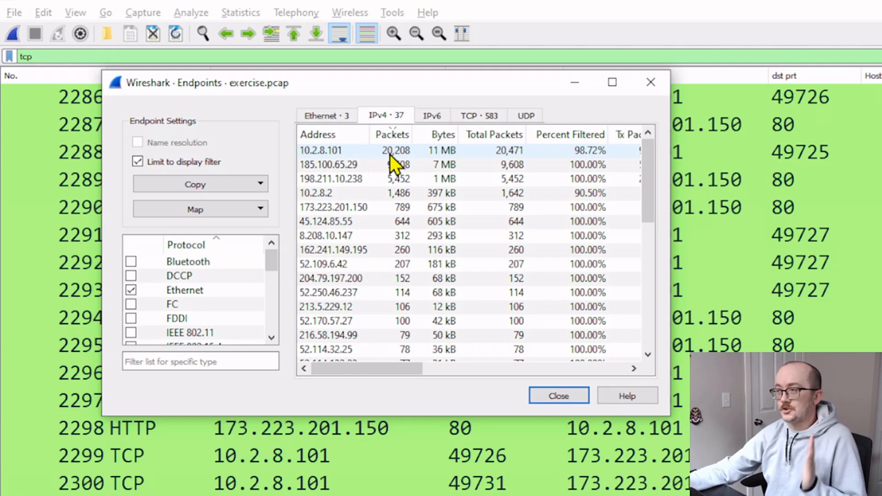
mouse_move(399, 169)
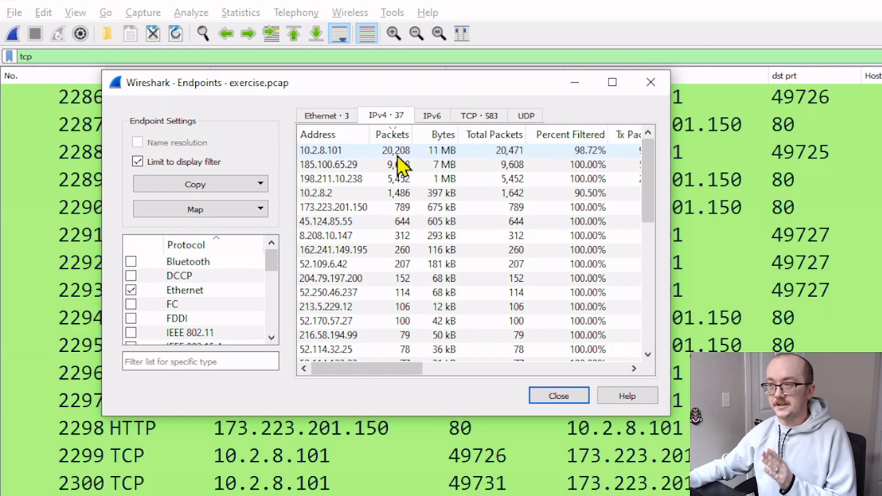
mouse_move(340, 163)
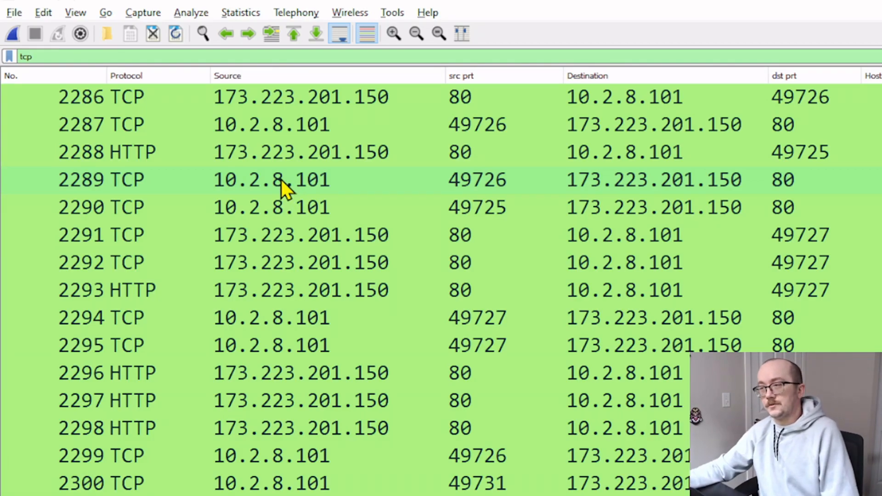
Step: Filter the packet list to ip.src == 10.2.8.101 from a source address cell
right_click(270, 179)
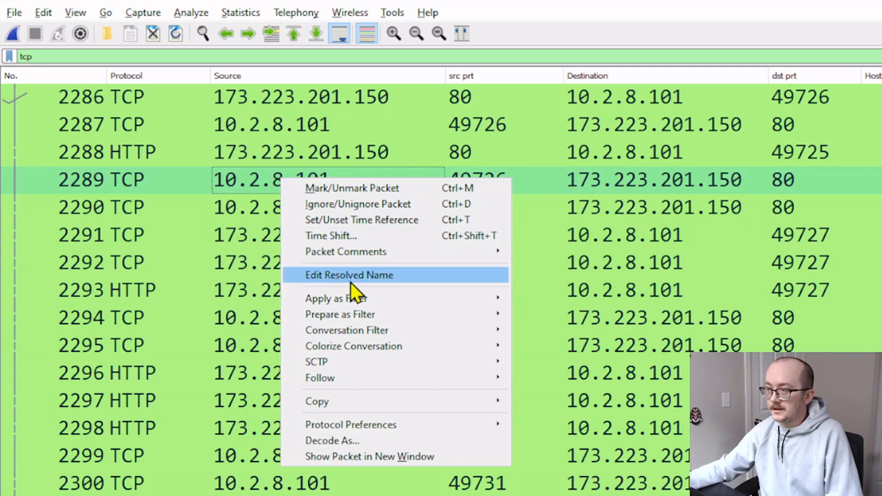
mouse_move(336, 298)
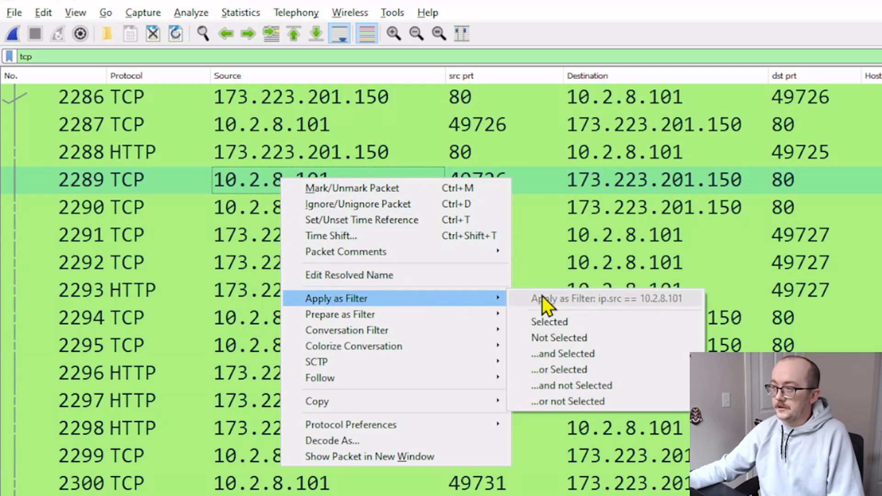
click(605, 298)
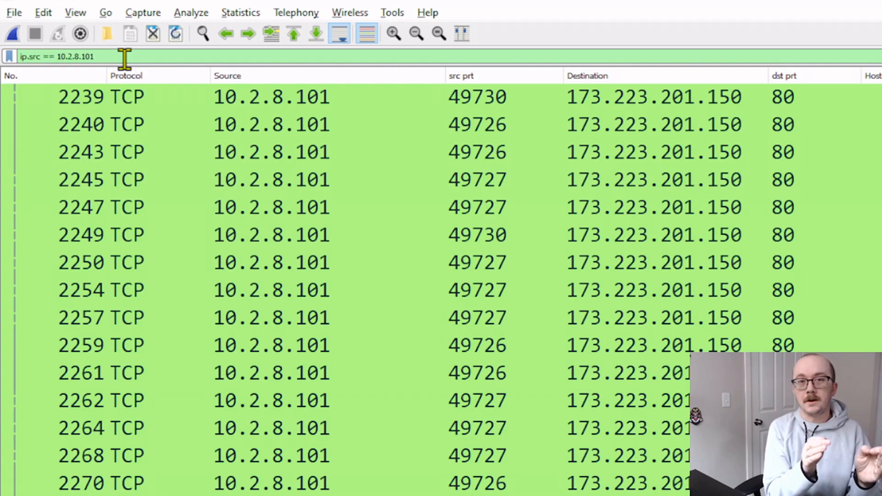
mouse_move(273, 175)
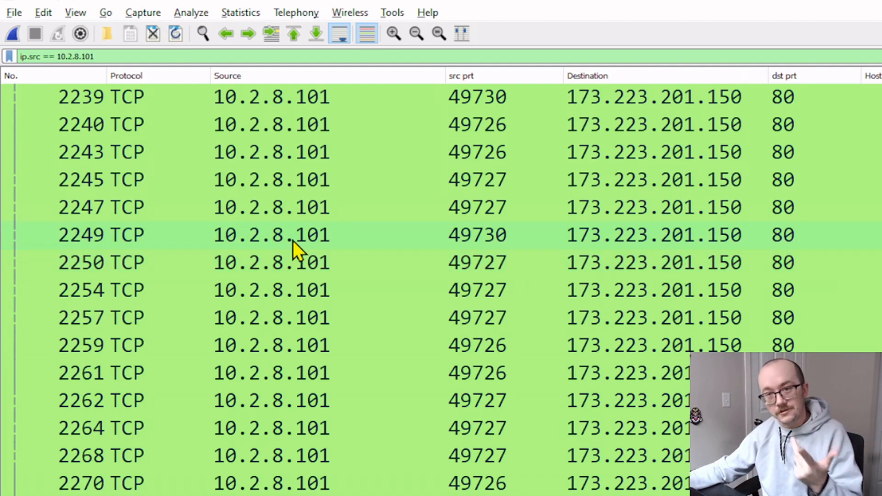
mouse_move(304, 220)
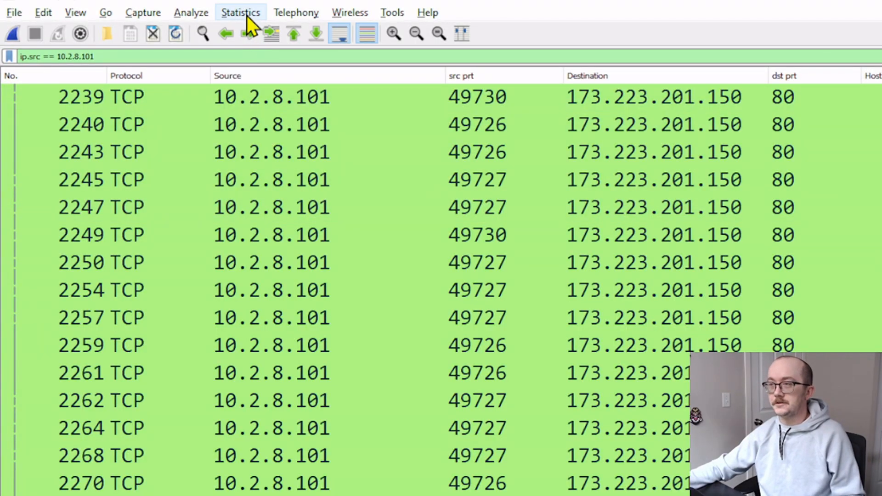
Step: Show Protocol Hierarchy Statistics for the traffic sent by 10.2.8.101
click(240, 12)
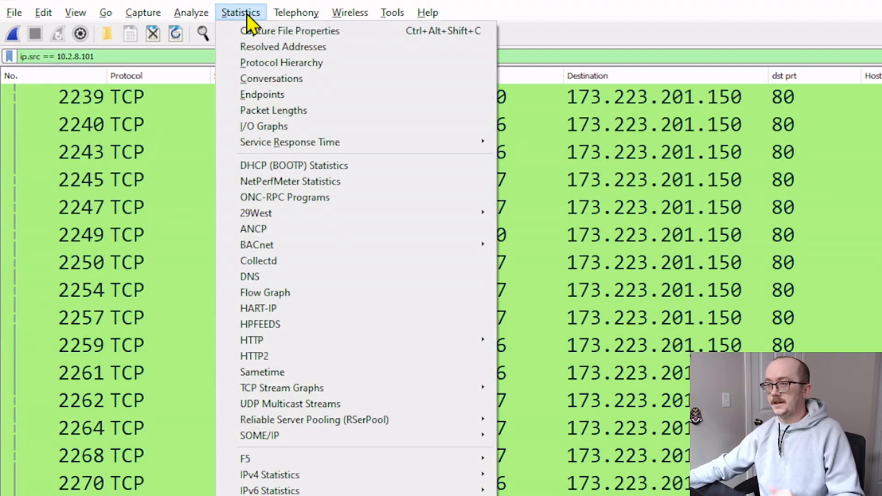
click(281, 63)
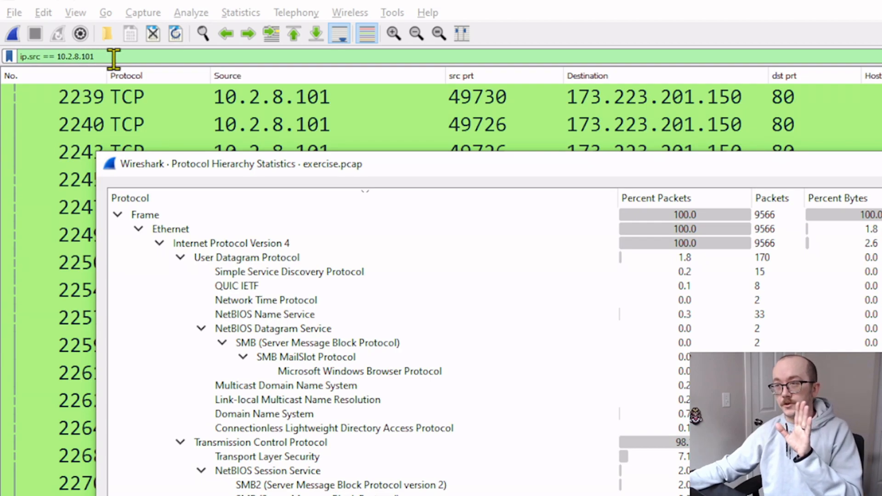
mouse_move(256, 118)
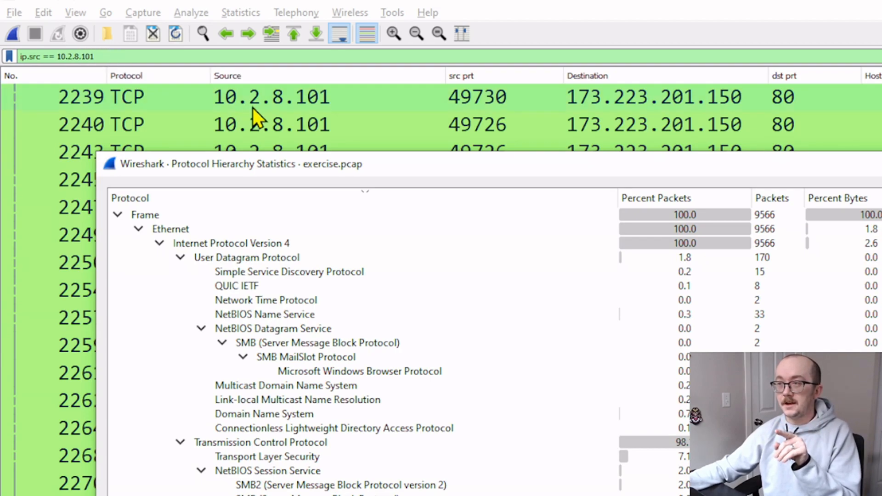
mouse_move(373, 171)
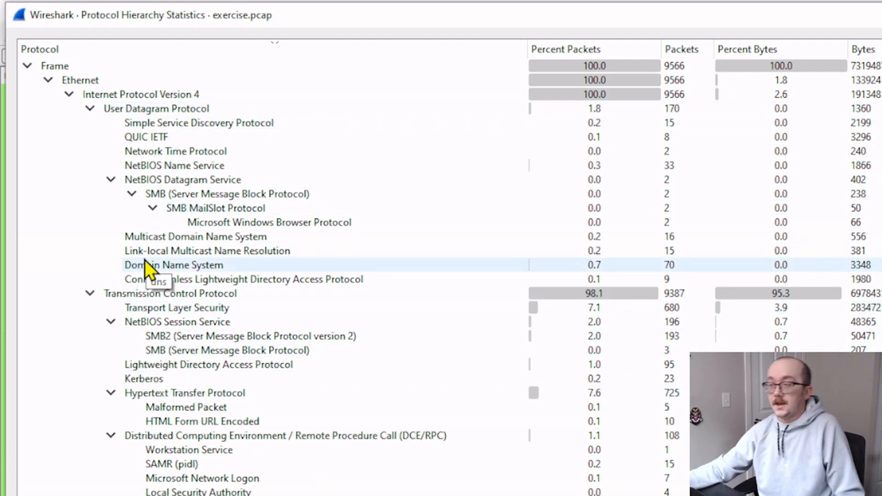
mouse_move(175, 150)
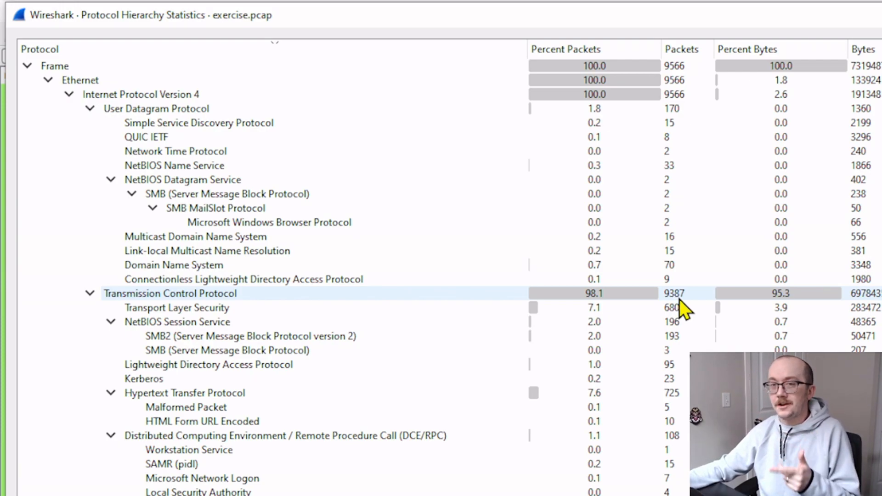
mouse_move(638, 307)
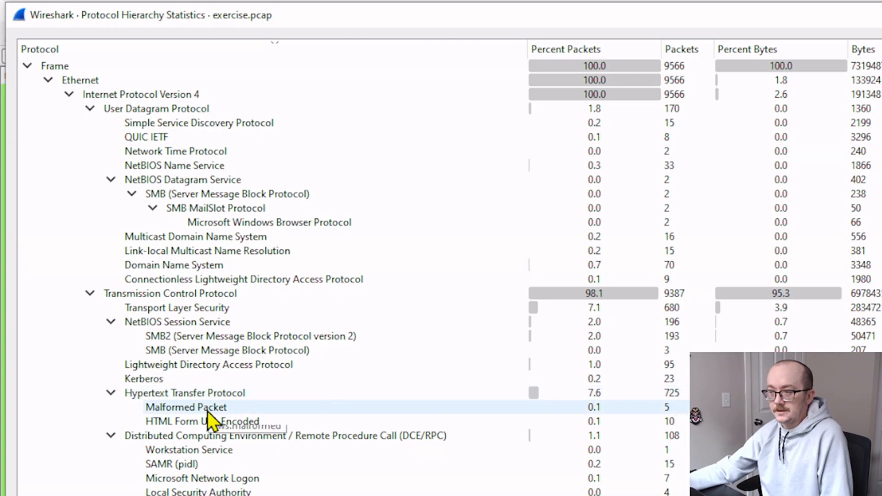
mouse_move(225, 420)
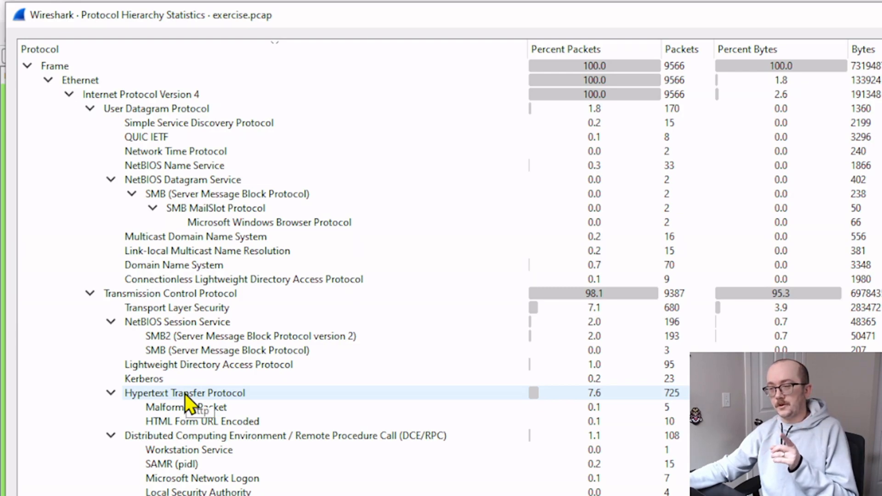
Step: Narrow the 10.2.8.101 filter to Hypertext Transfer Protocol packets via Apply as Filter
right_click(185, 392)
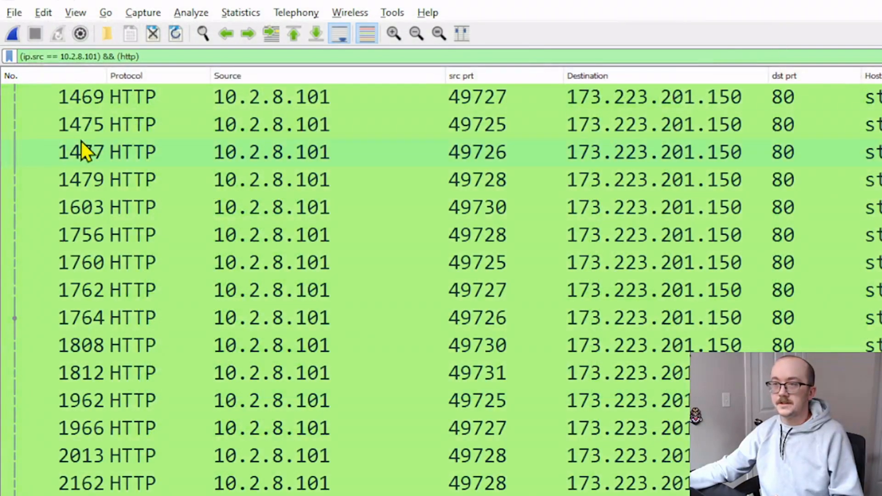
mouse_move(167, 56)
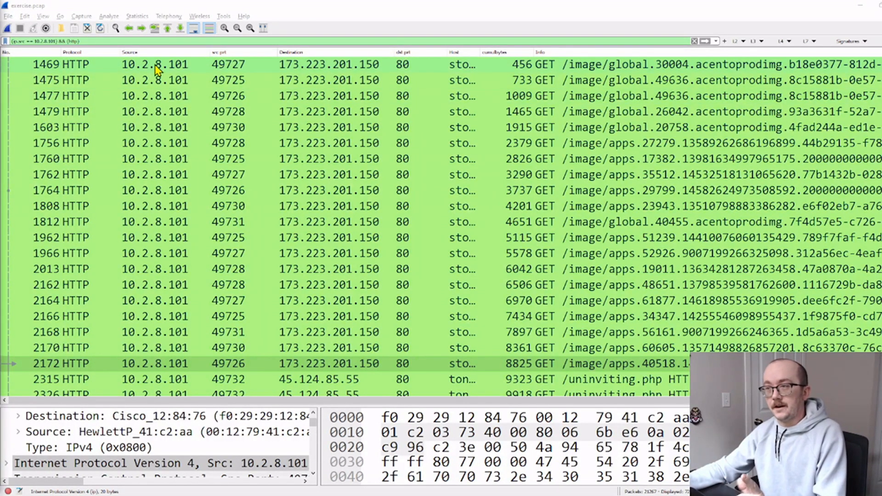
mouse_move(162, 269)
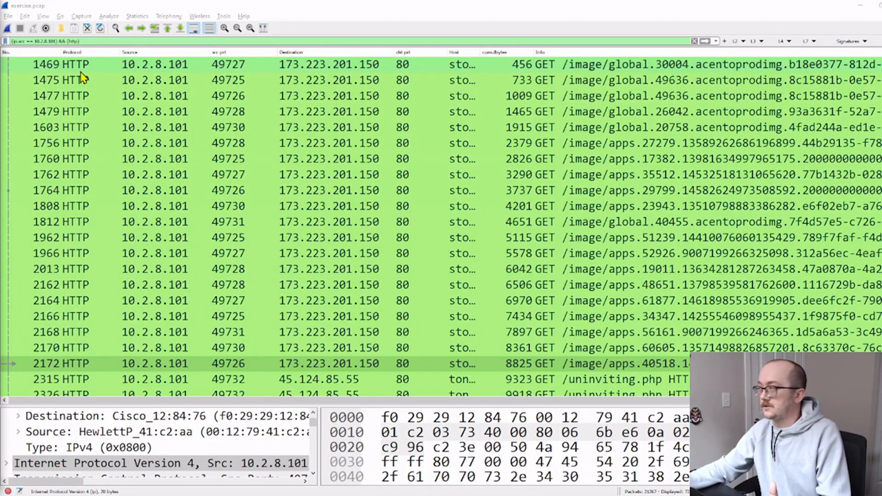
mouse_move(495, 195)
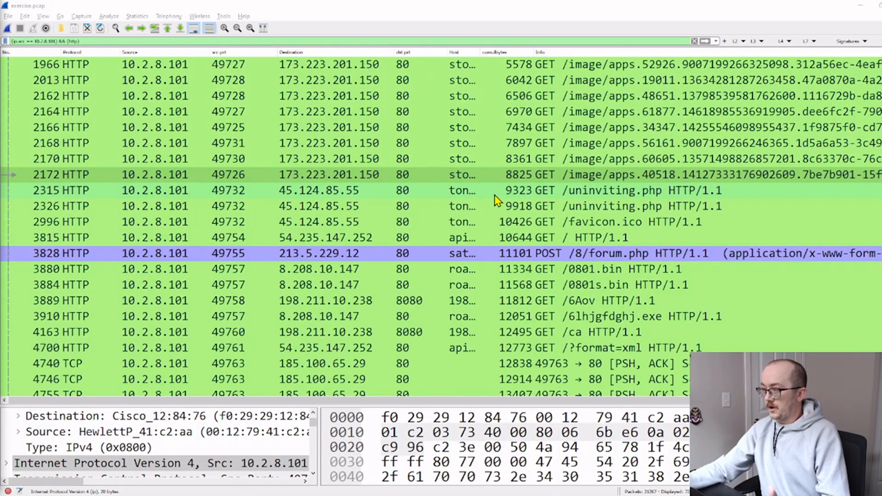
Step: Scroll the HTTP list to the GET requests for /0801.bin, /0801s.bin and /6lhjgfdghj.exe
scroll(down, 3)
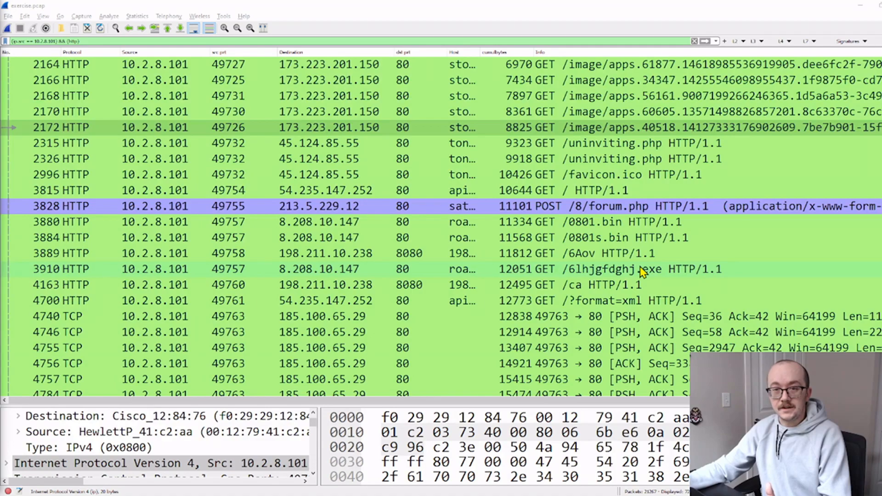
mouse_move(630, 221)
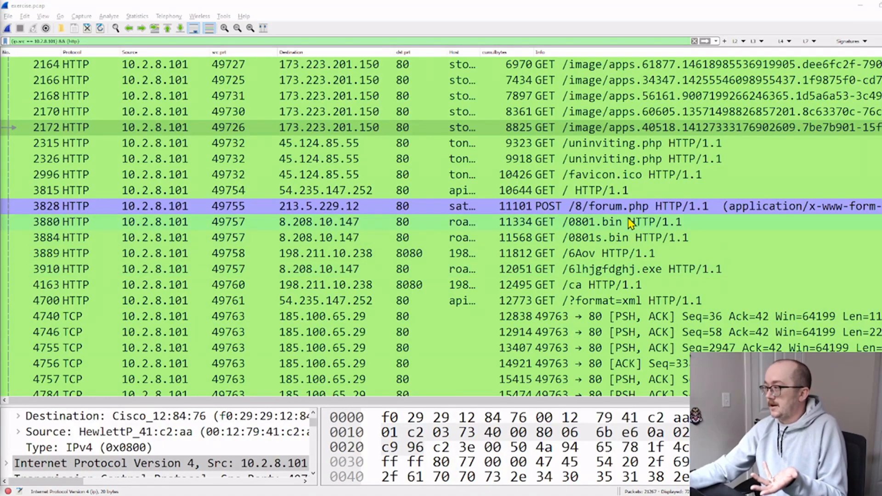
mouse_move(618, 169)
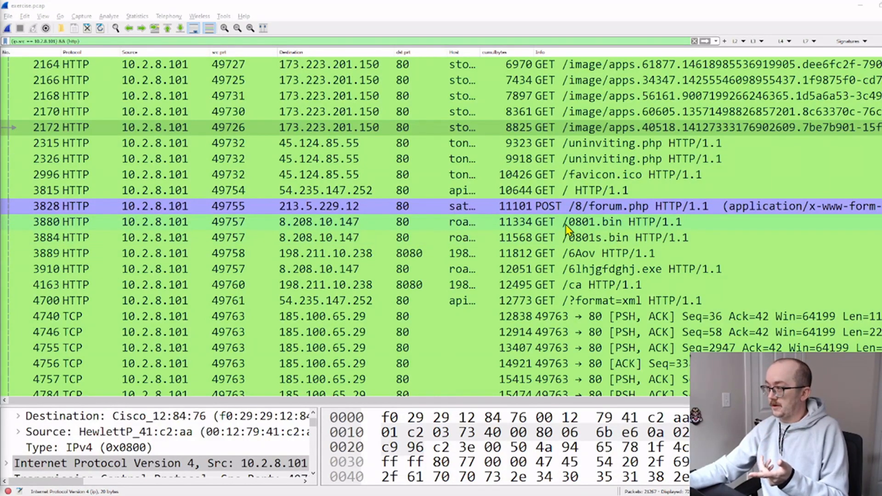
mouse_move(591, 228)
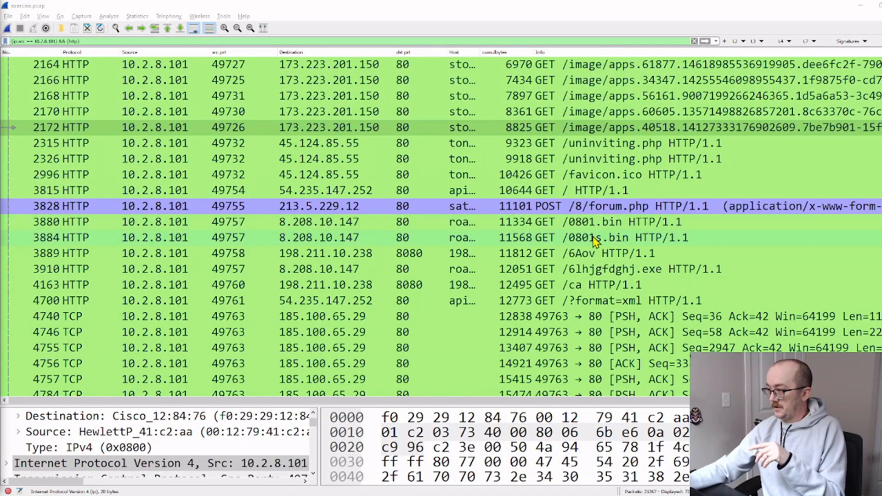
mouse_move(601, 247)
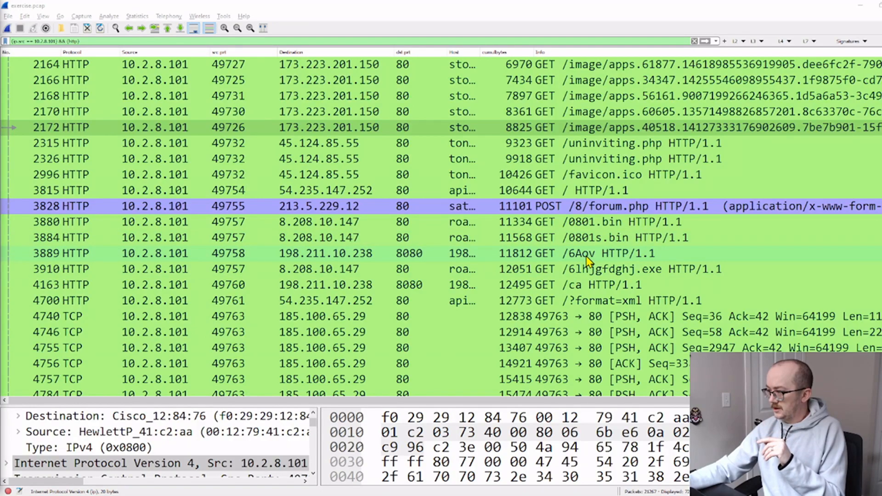
mouse_move(615, 275)
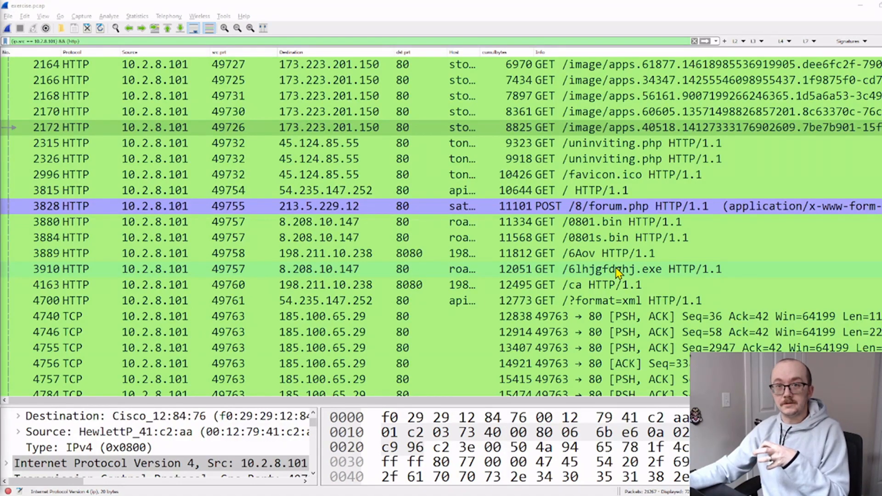
mouse_move(610, 237)
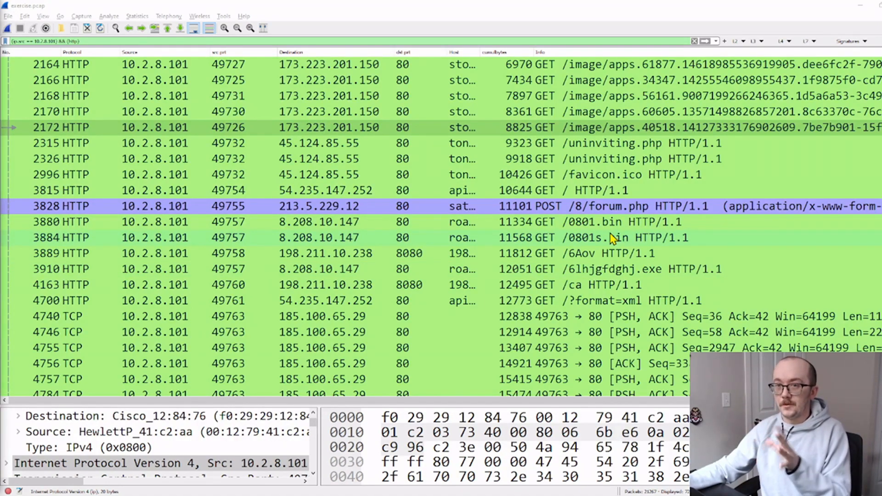